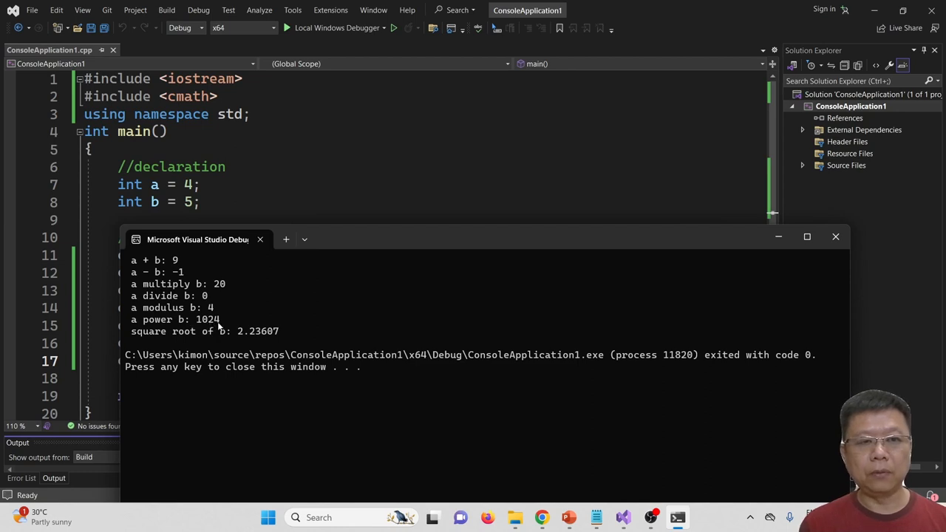
pyautogui.moveTo(234, 346)
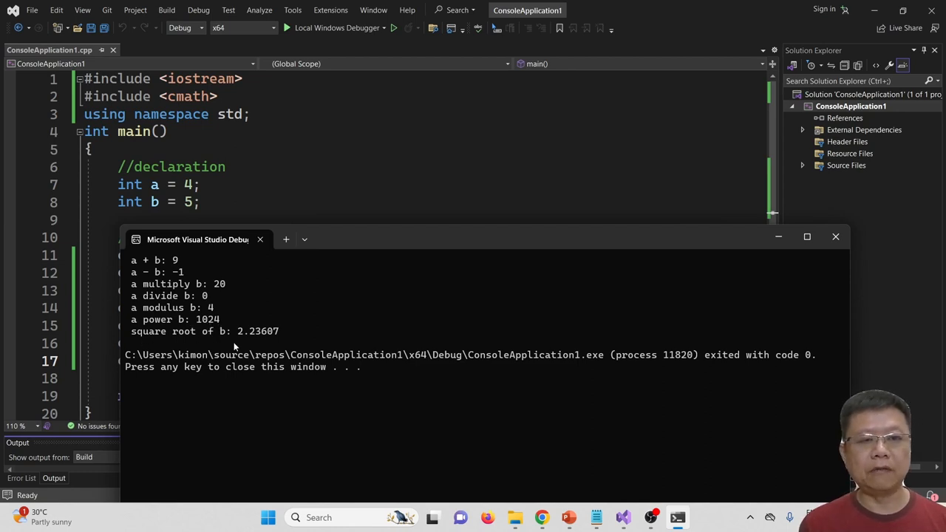
pyautogui.moveTo(191, 201)
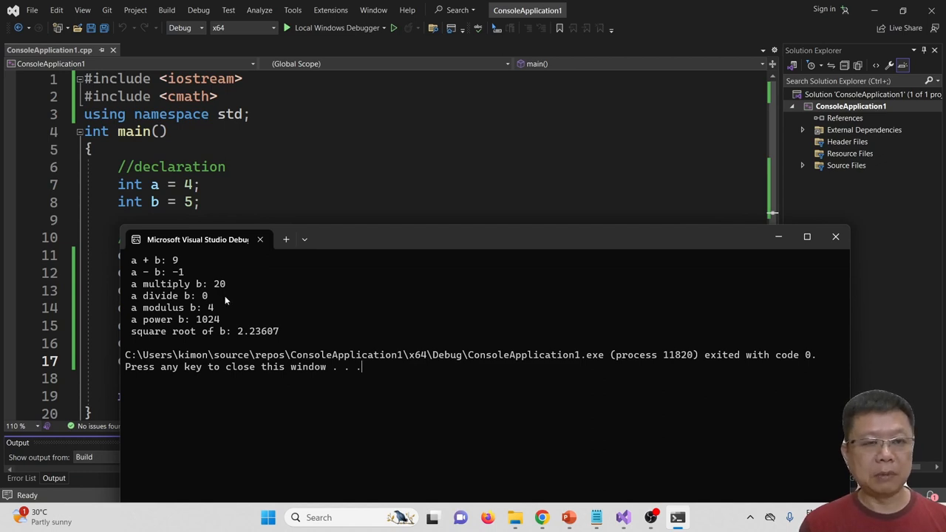
pyautogui.moveTo(254, 296)
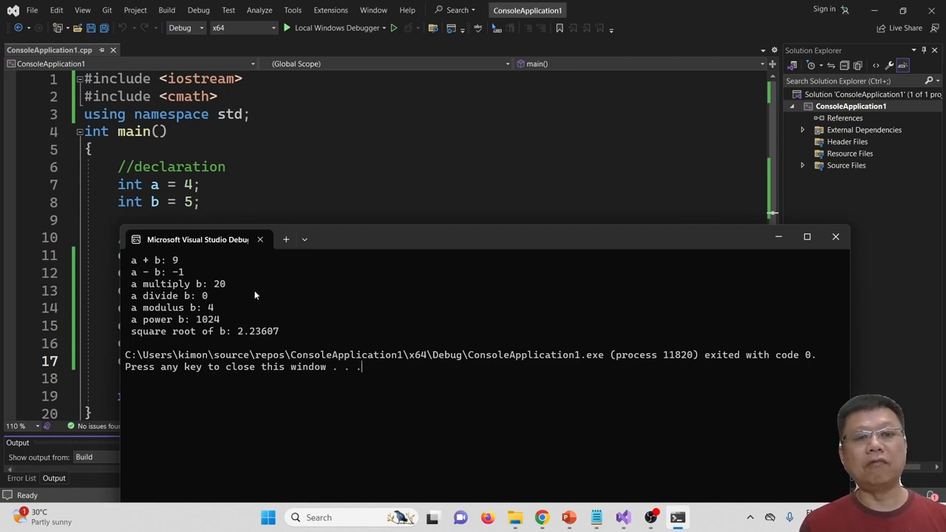
pyautogui.moveTo(837, 237)
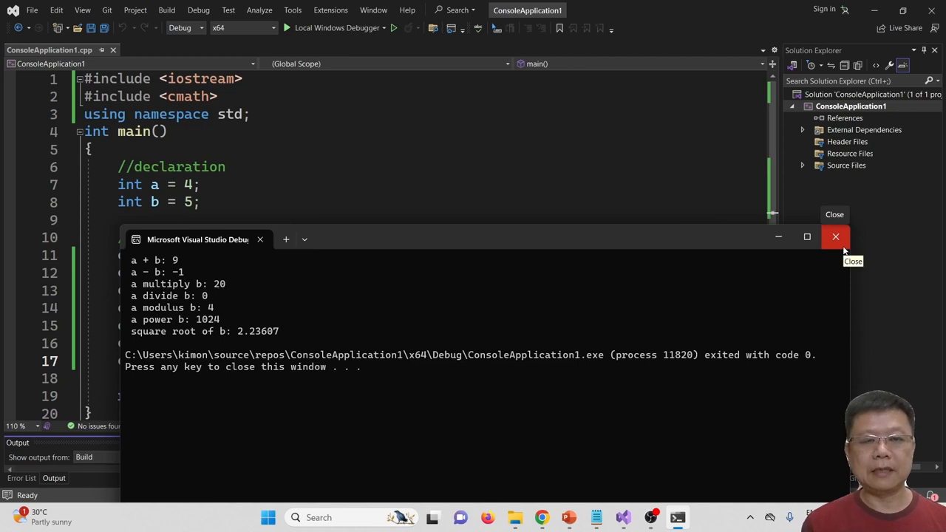
# Close the console and insert (float) before a so the division prints a decimal.
pyautogui.click(836, 237)
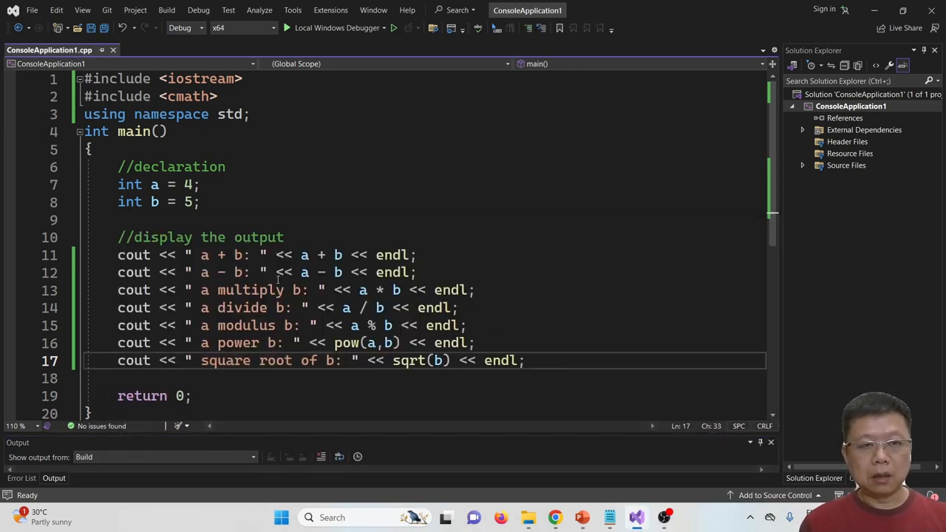
pyautogui.moveTo(118, 183); pyautogui.dragTo(201, 201)
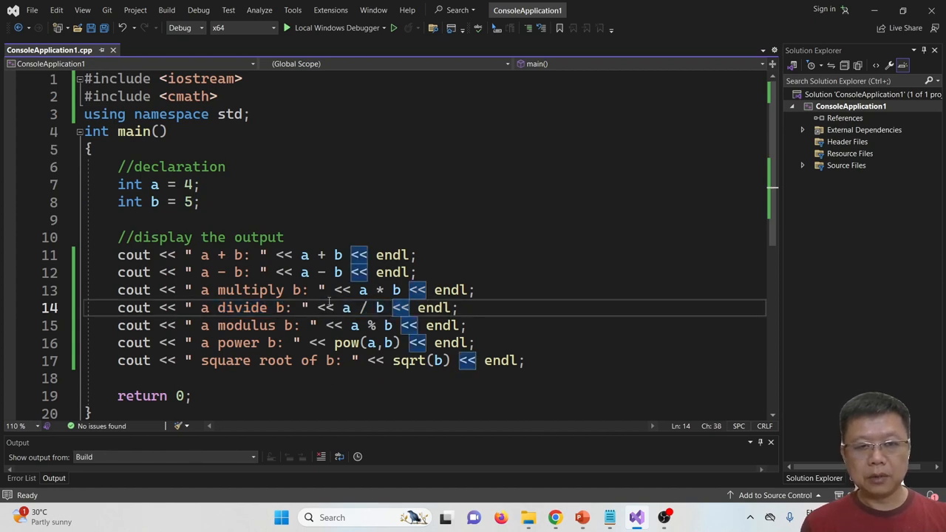
pyautogui.write('(float')
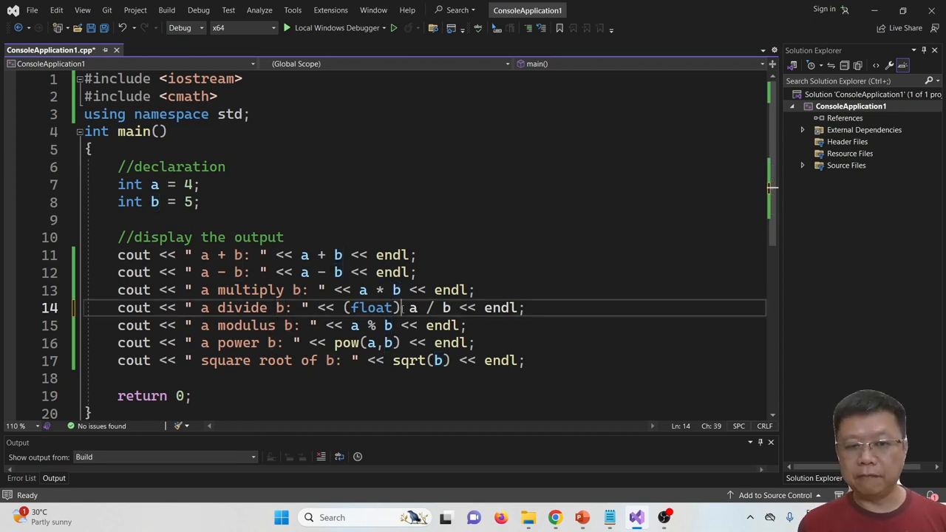
pyautogui.doubleClick(371, 307)
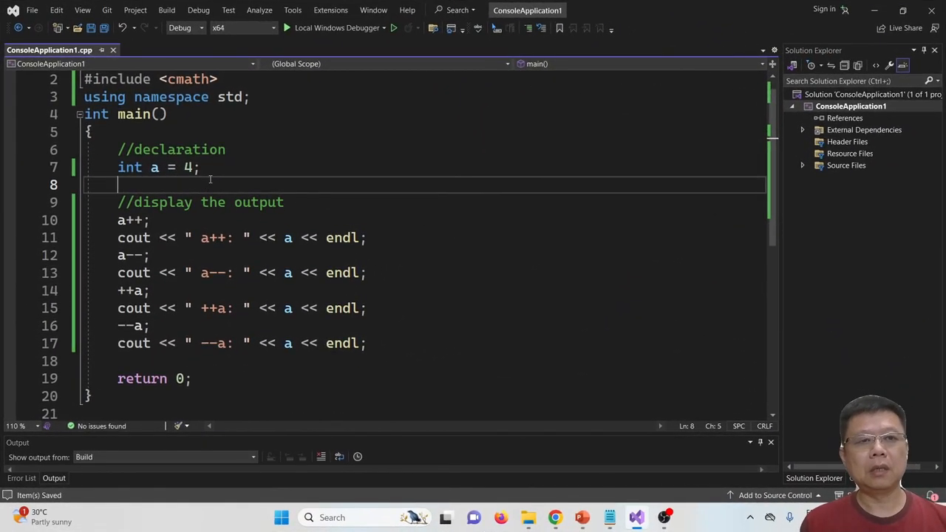
# Replace the arithmetic code with a++, a--, ++a, --a each followed by cout printing a.
pyautogui.doubleClick(130, 167)
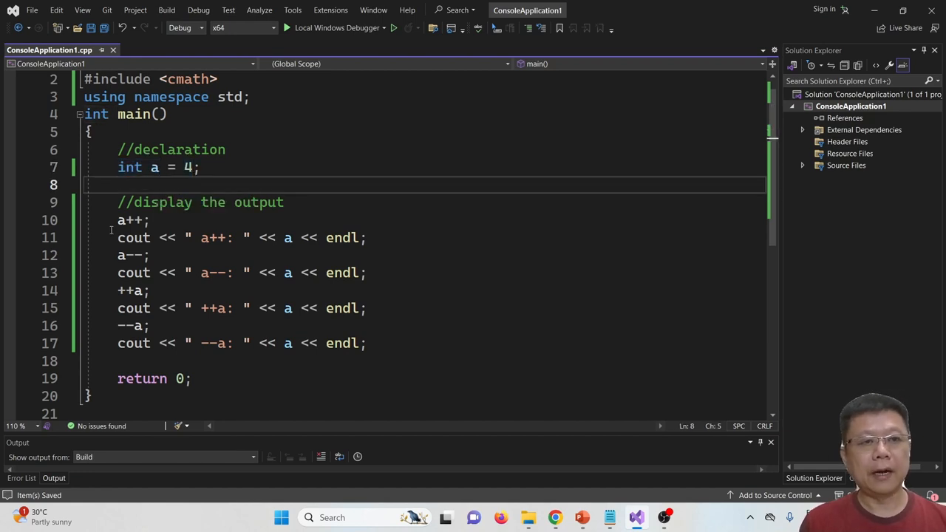
pyautogui.doubleClick(130, 221)
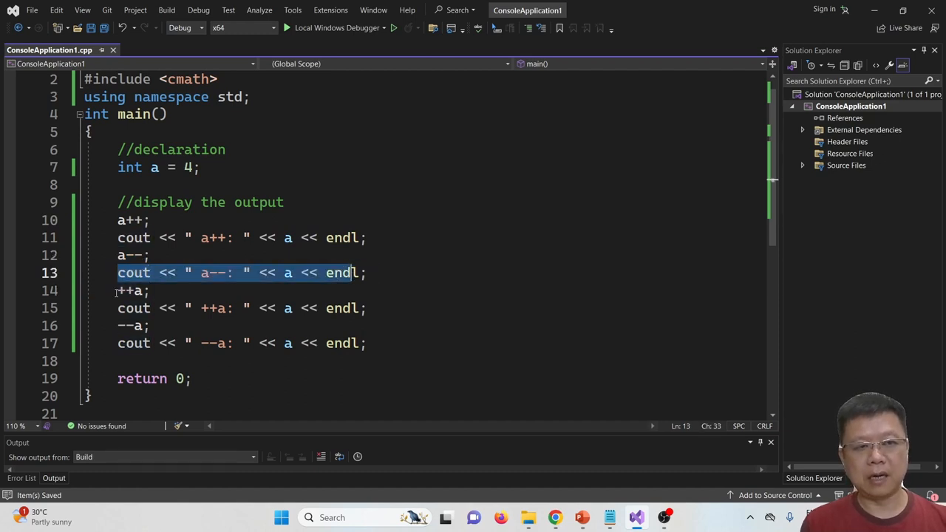
pyautogui.click(362, 309)
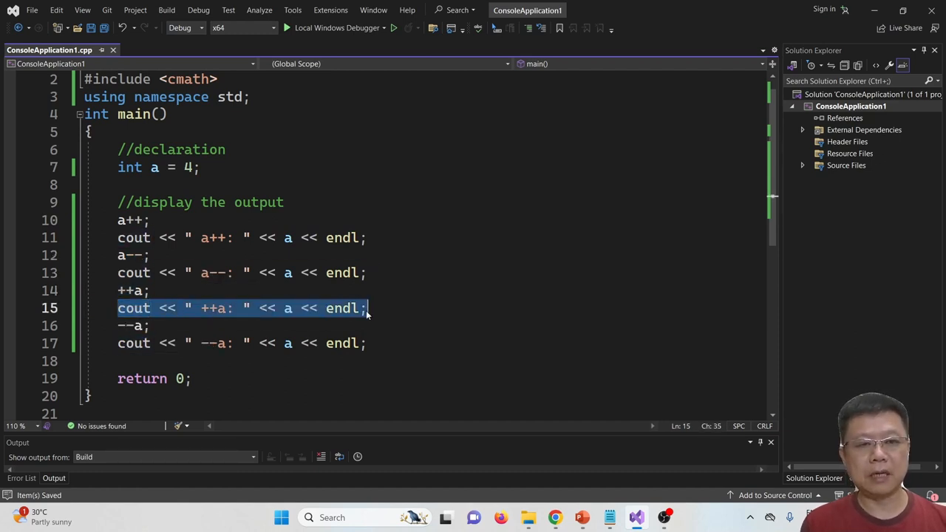
pyautogui.click(369, 342)
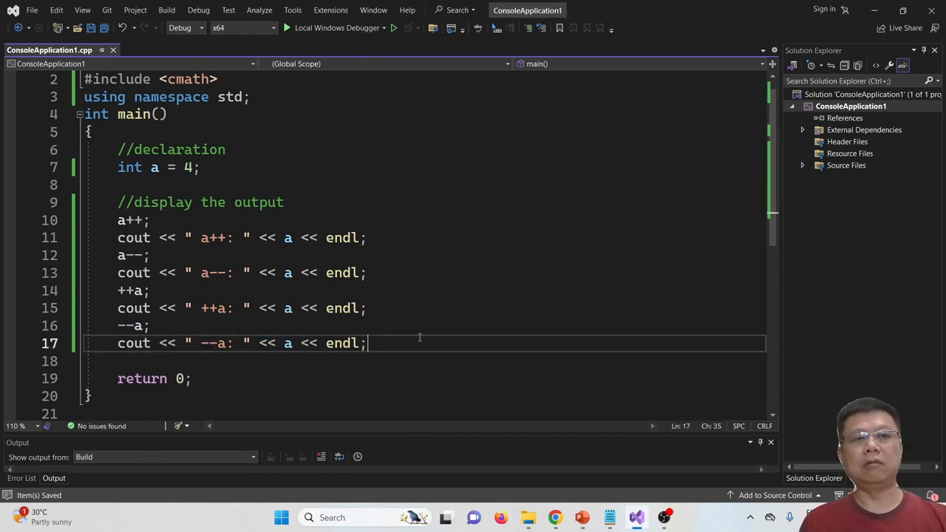
pyautogui.moveTo(425, 245)
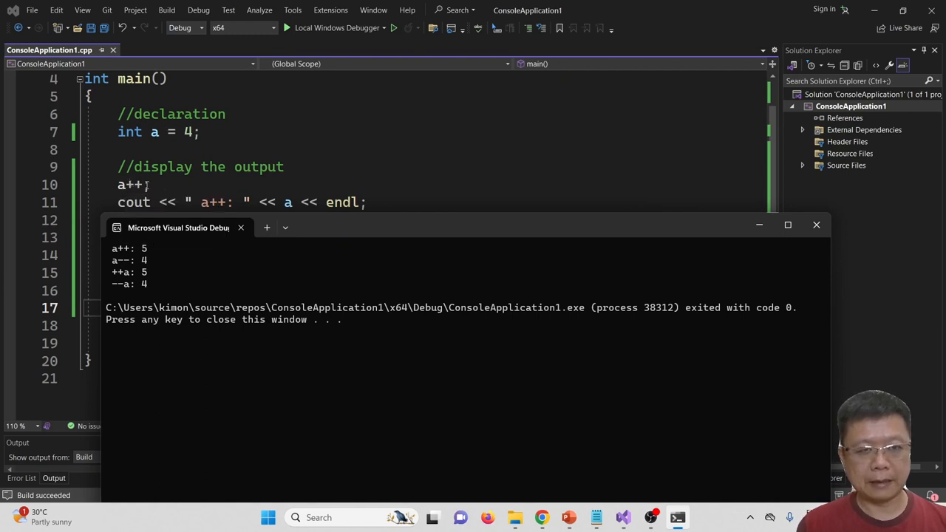
pyautogui.moveTo(287, 201)
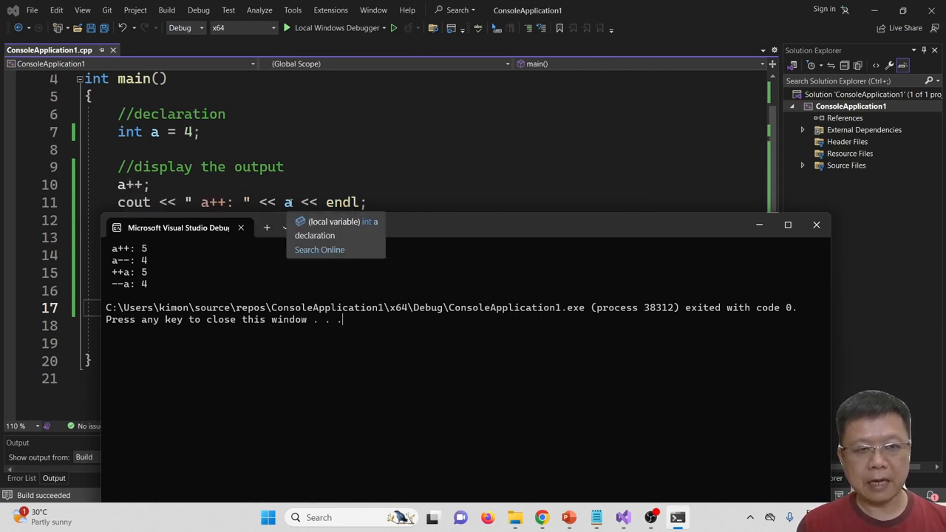
pyautogui.moveTo(391, 233)
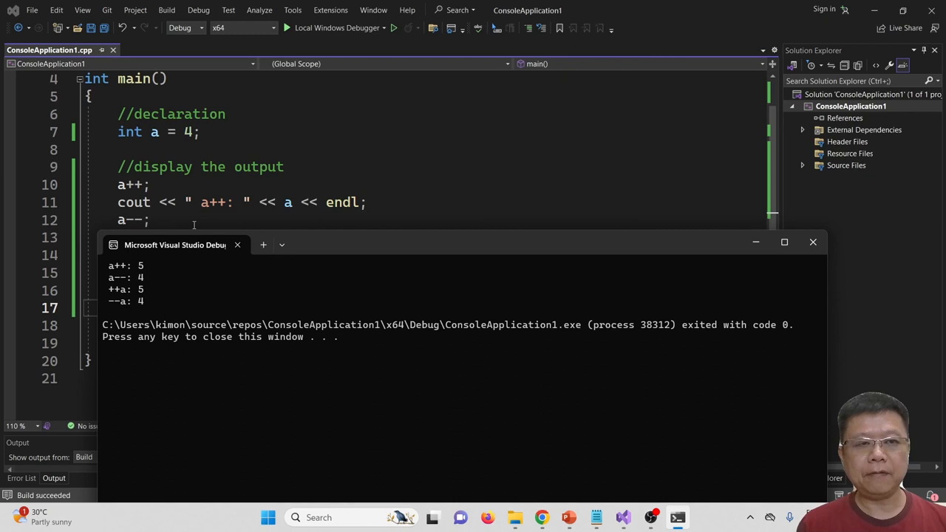
pyautogui.moveTo(186, 235)
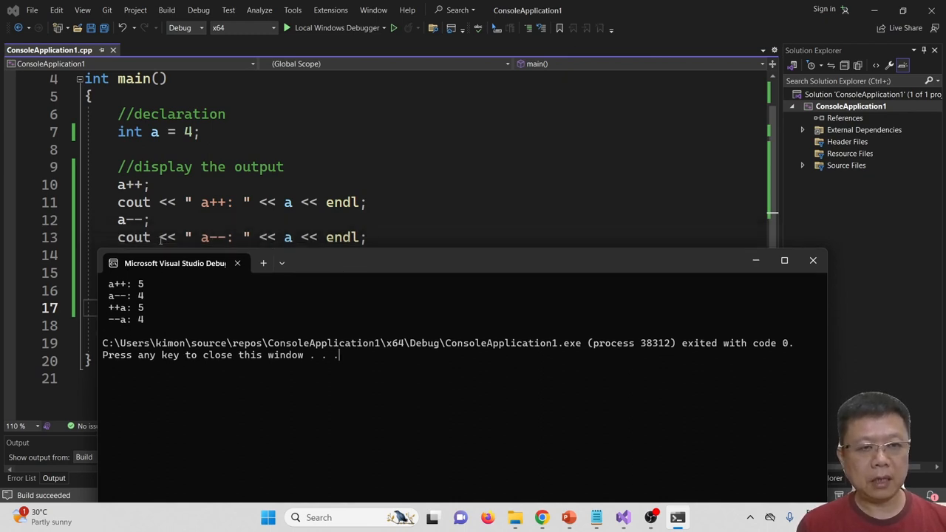
pyautogui.moveTo(287, 237)
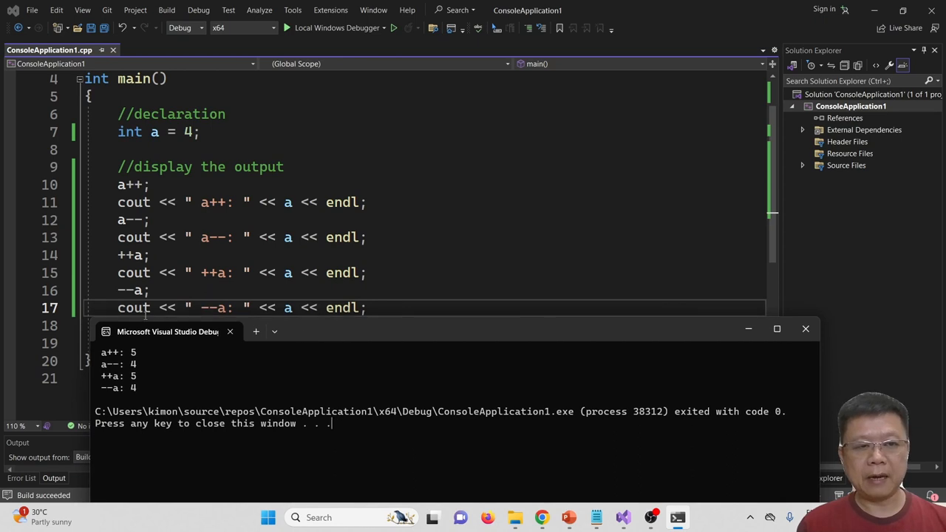
pyautogui.moveTo(288, 307)
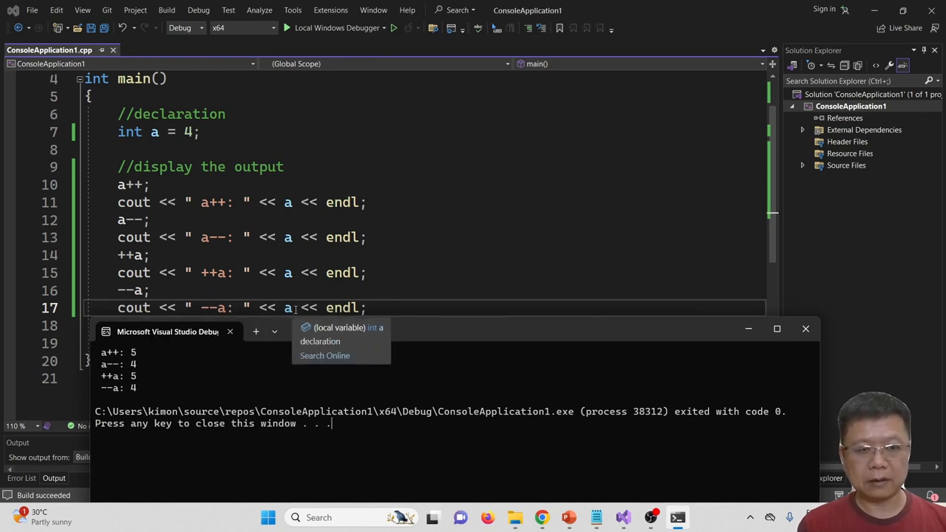
pyautogui.moveTo(293, 394)
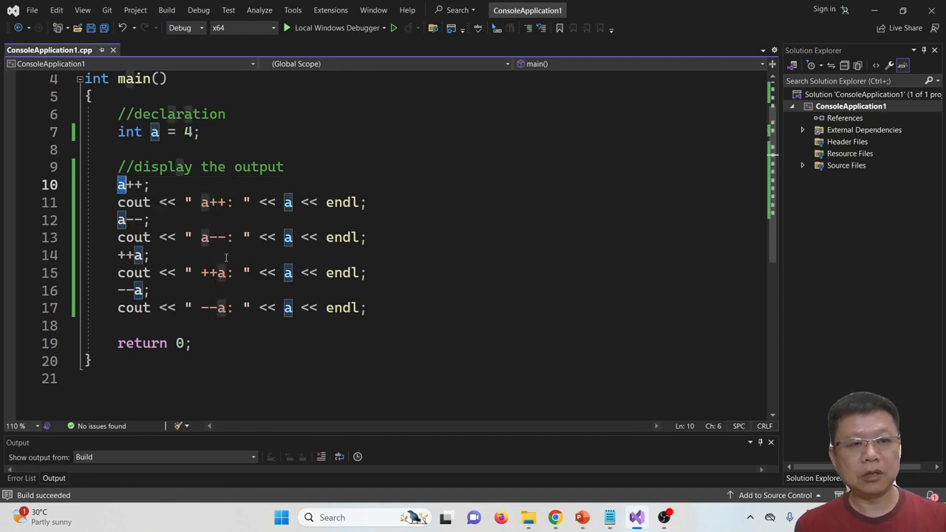
# Comment out a++; a--; ++a; --a; and apply the operators inside each cout line.
pyautogui.write('4')
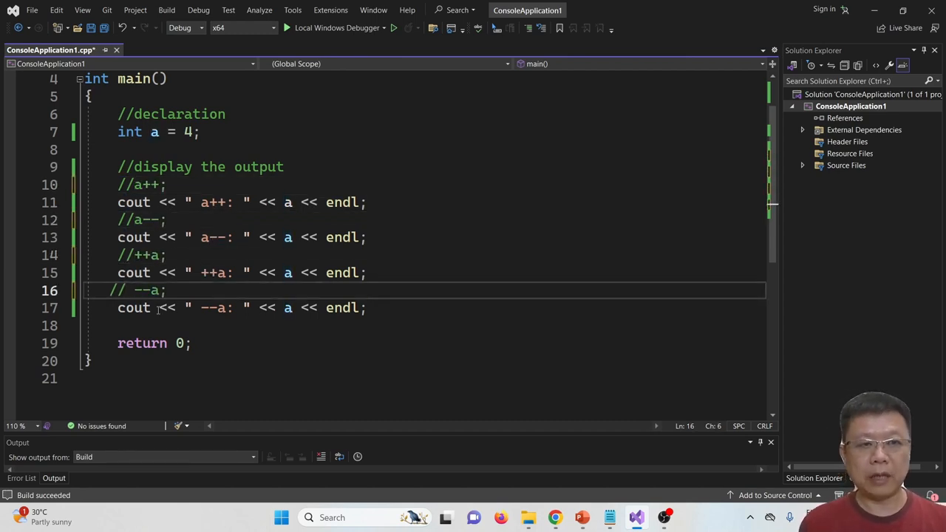
pyautogui.write('++')
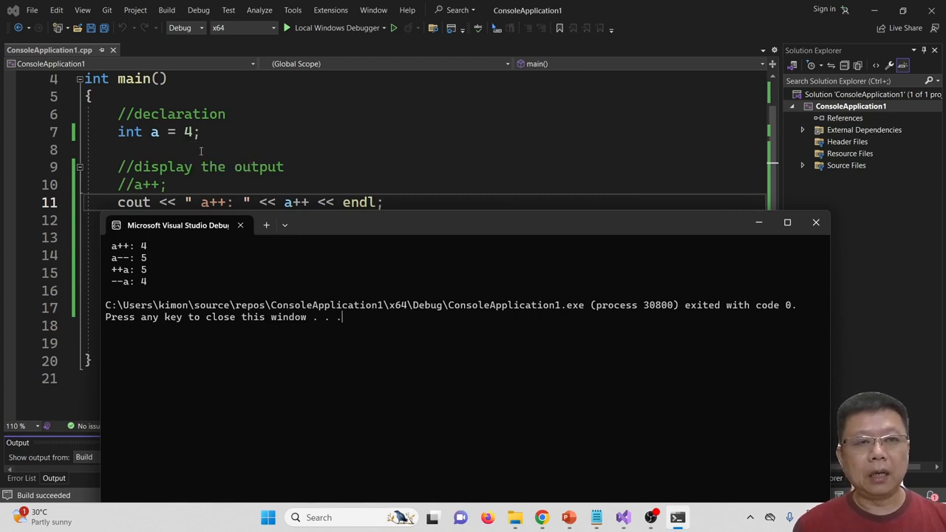
pyautogui.moveTo(296, 201)
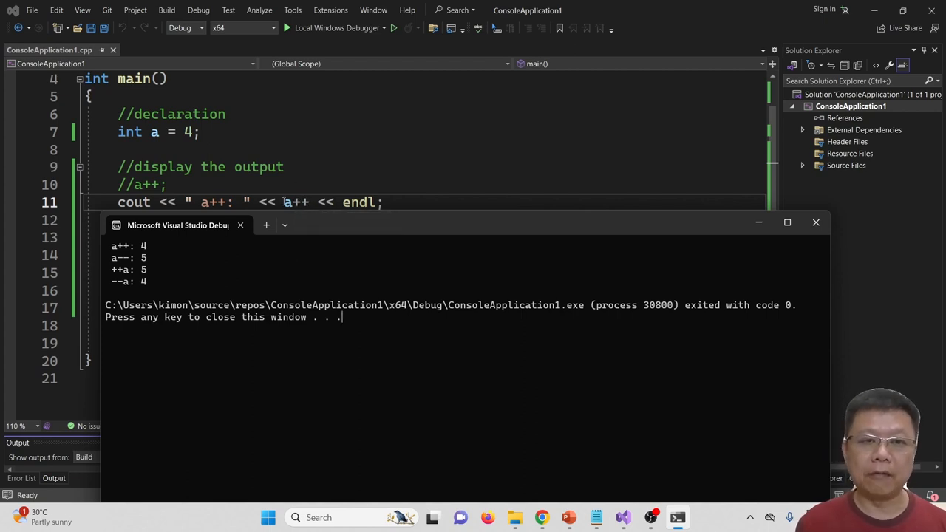
pyautogui.moveTo(286, 201)
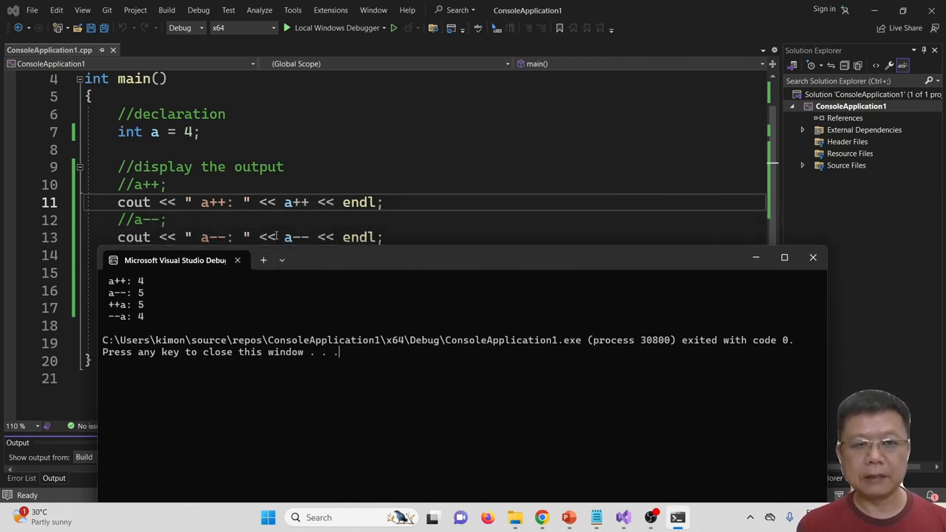
pyautogui.moveTo(291, 236)
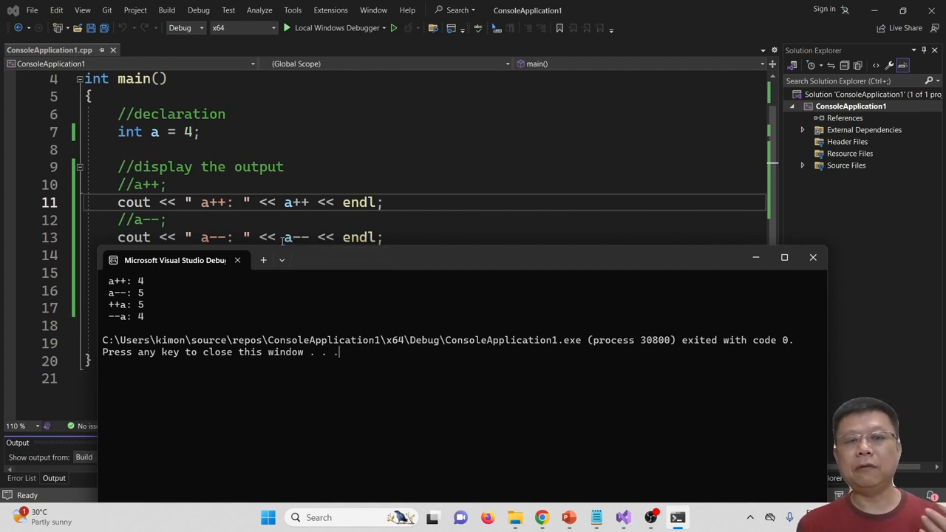
pyautogui.moveTo(295, 236)
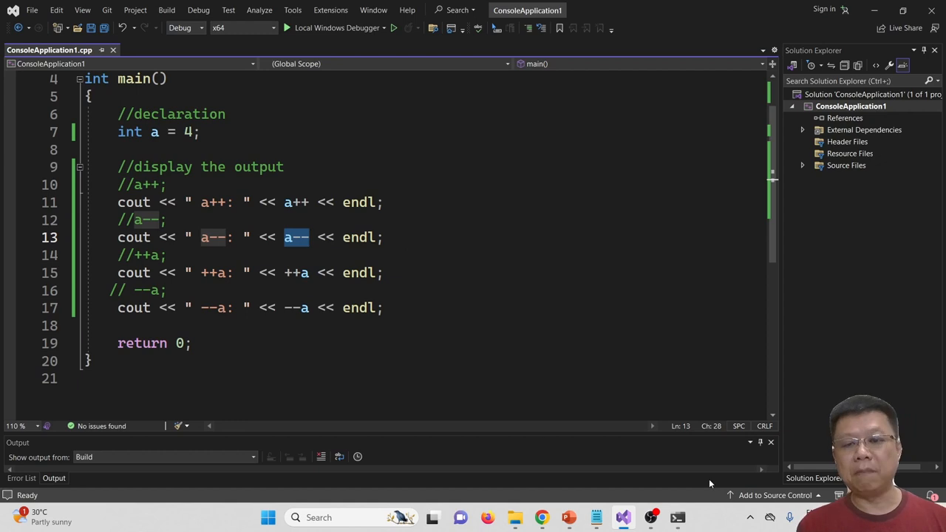
# Run without debugging so the console shows a++: 4, a--: 5, ++a: 5, --a: 4.
pyautogui.click(393, 28)
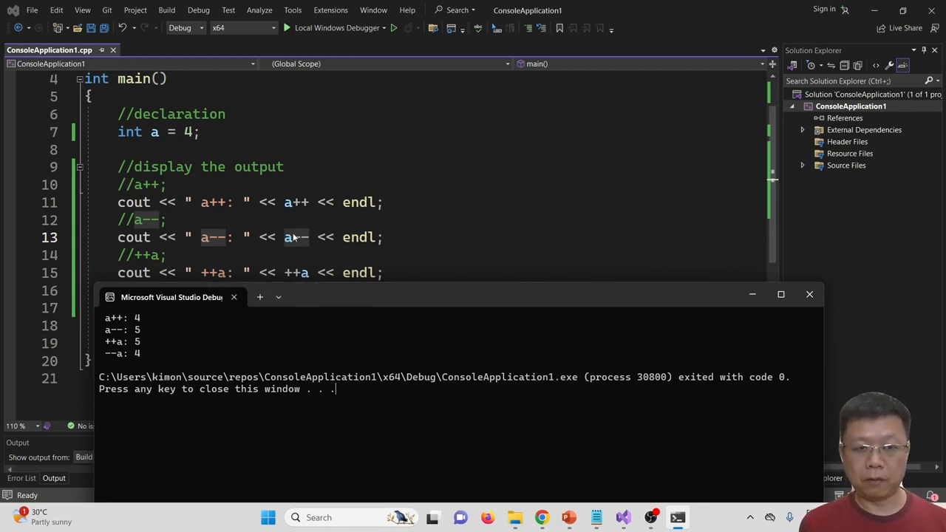
pyautogui.moveTo(295, 236)
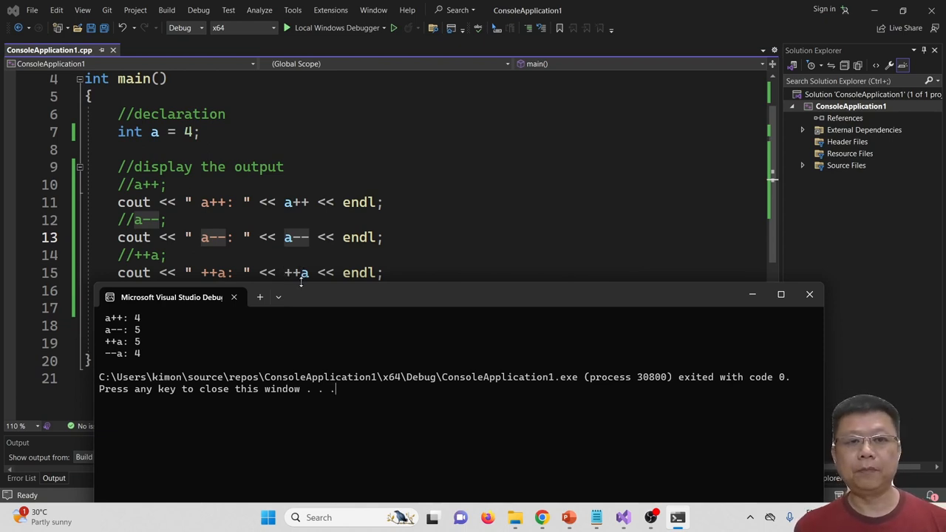
pyautogui.moveTo(295, 272)
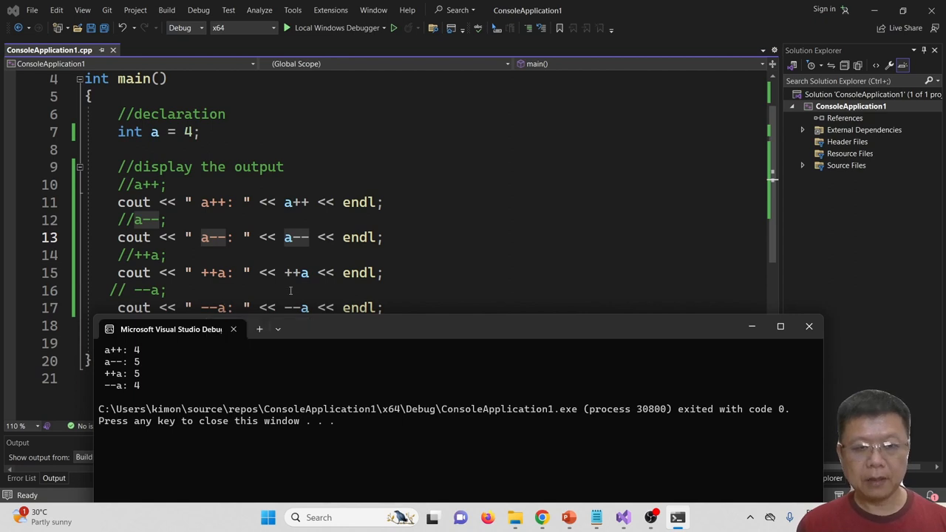
pyautogui.moveTo(214, 307)
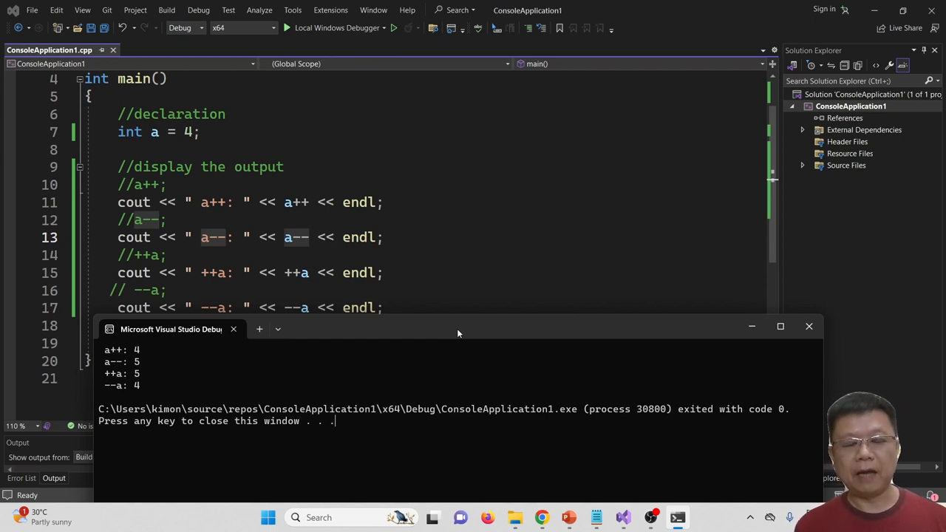
pyautogui.moveTo(445, 331)
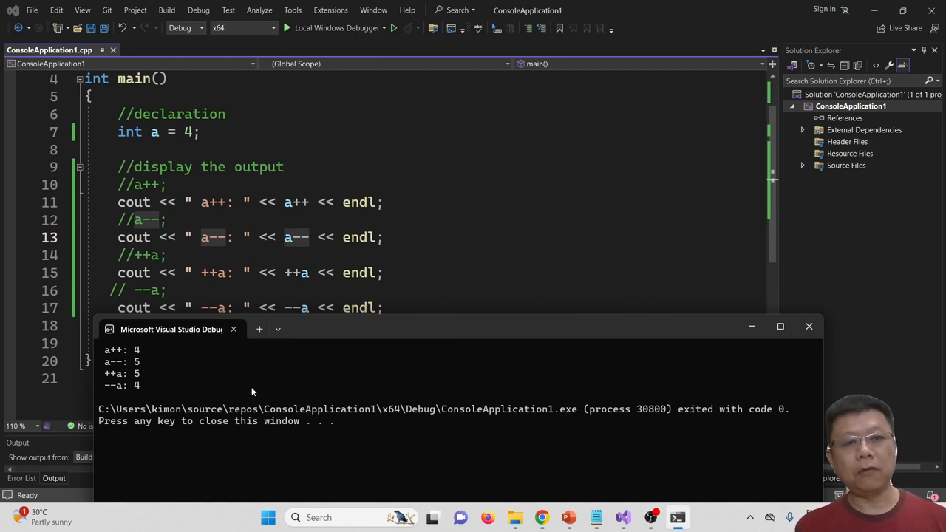
pyautogui.moveTo(264, 387)
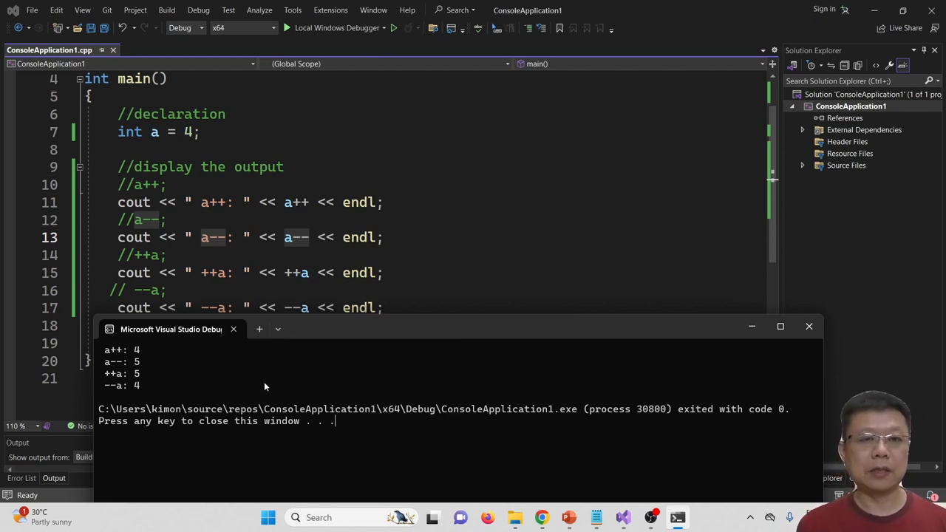
pyautogui.moveTo(275, 385)
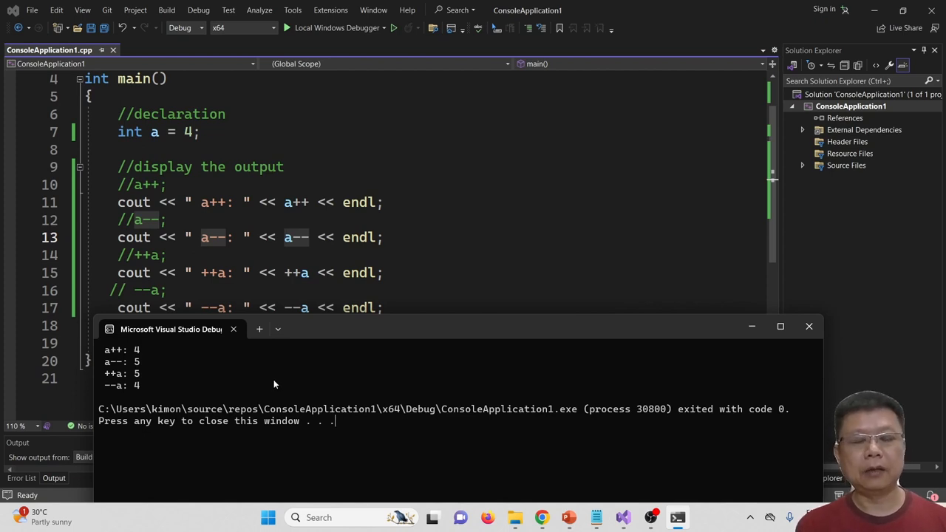